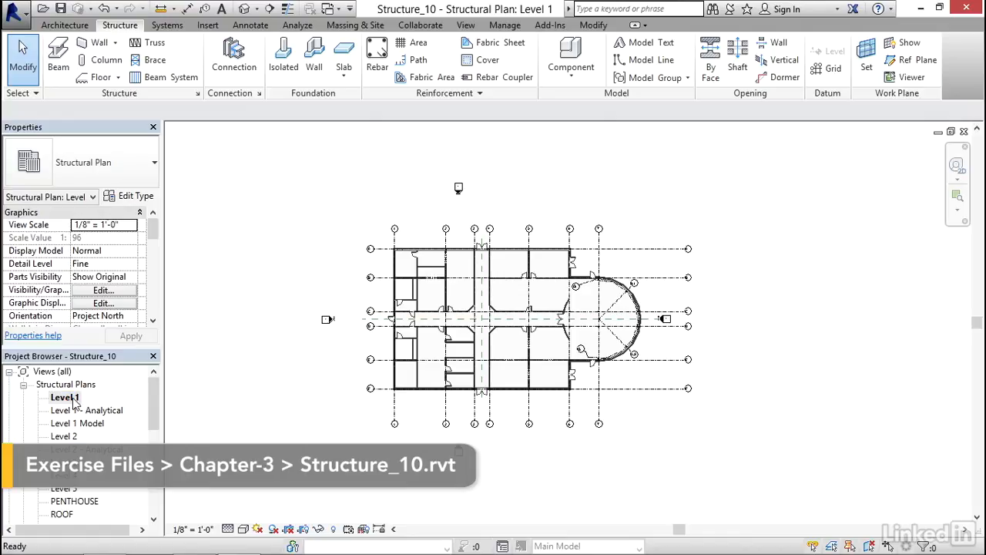
Turn off the Grids annotation category in Level 1's Visibility/Graphics (VG) settings
{"action": "left_click_drag", "start_coordinate": [539, 316], "coordinate": [312, 376]}
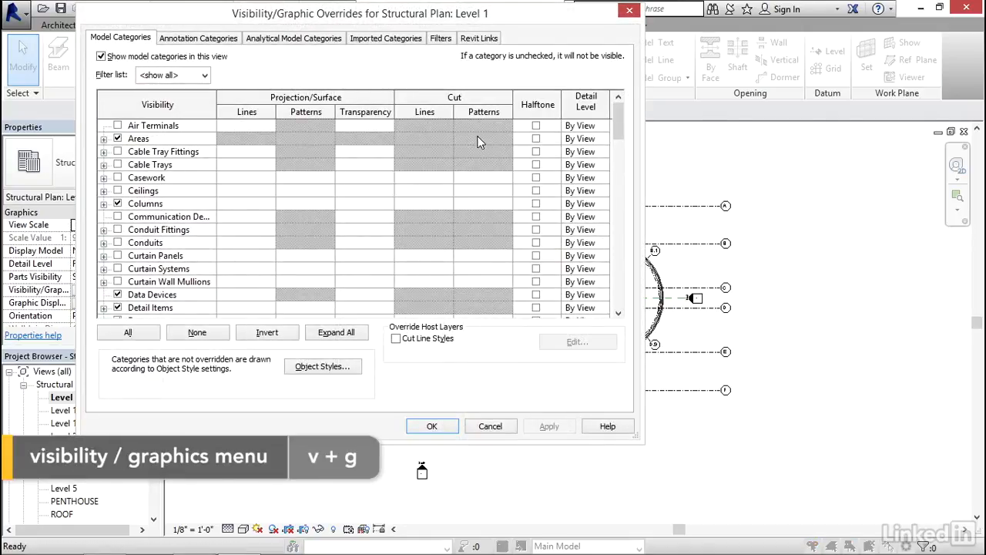
{"action": "left_click", "coordinate": [198, 38]}
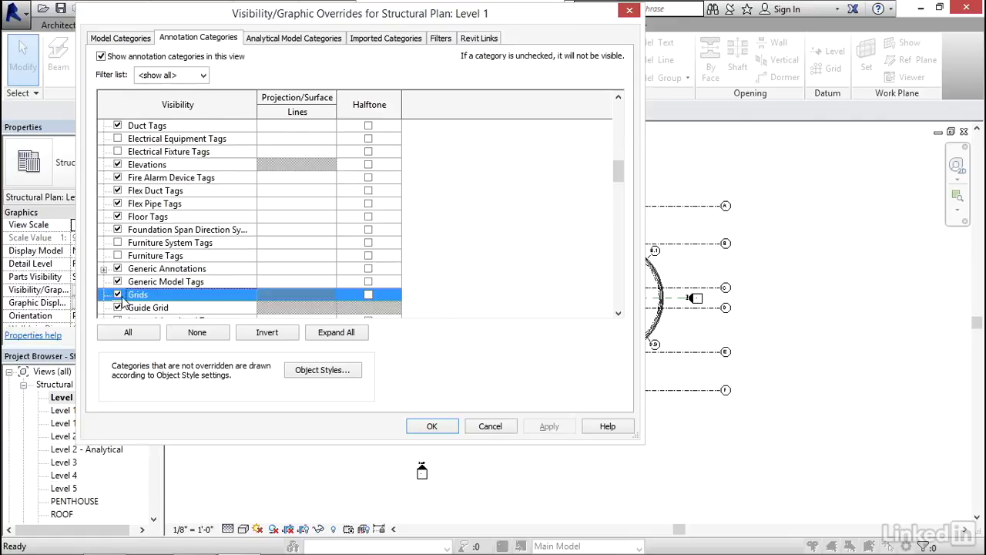
{"action": "left_click", "coordinate": [117, 295]}
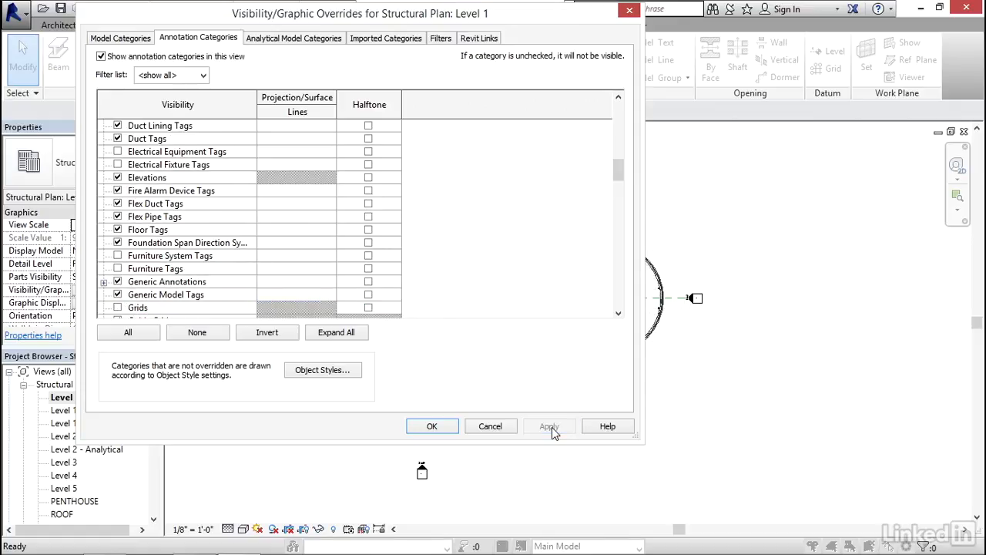
{"action": "left_click", "coordinate": [431, 426]}
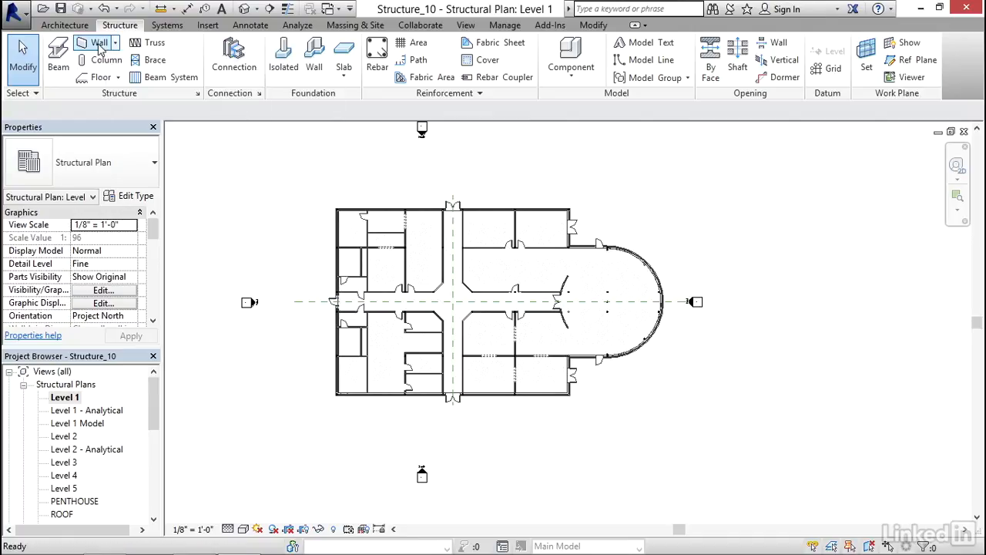
Start a structural wall and browse the wall type list for Foundation - 12" Concrete
{"action": "left_click", "coordinate": [98, 43]}
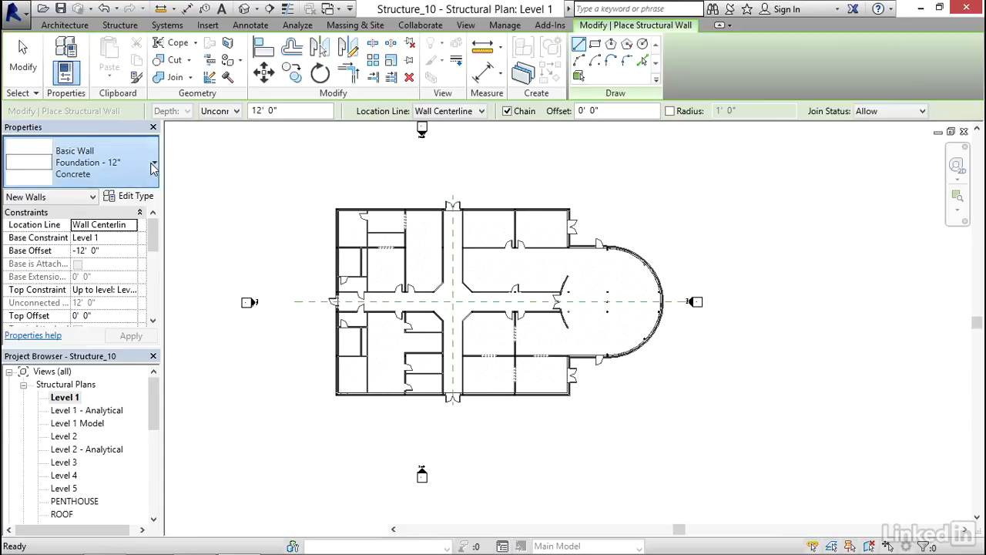
{"action": "left_click", "coordinate": [153, 162]}
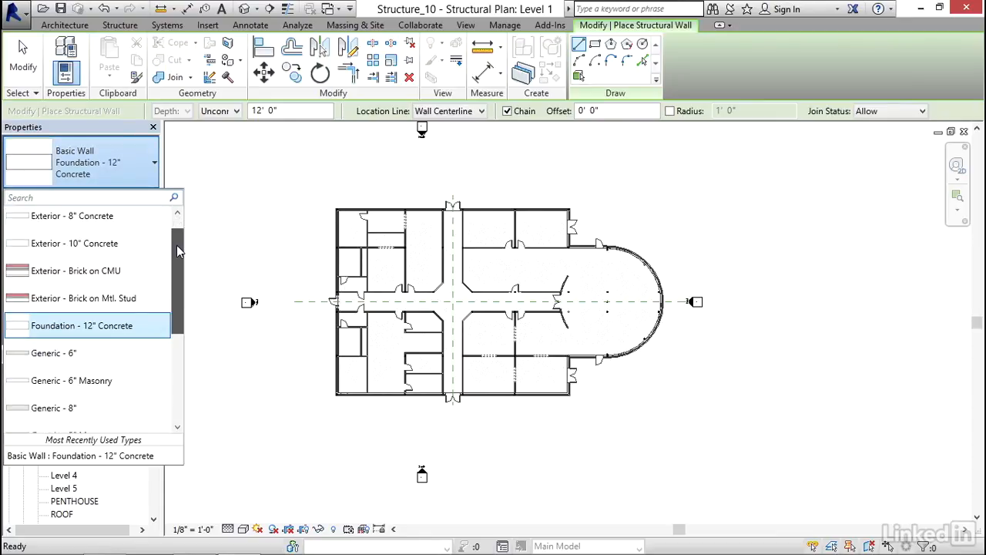
{"action": "mouse_move", "coordinate": [82, 325]}
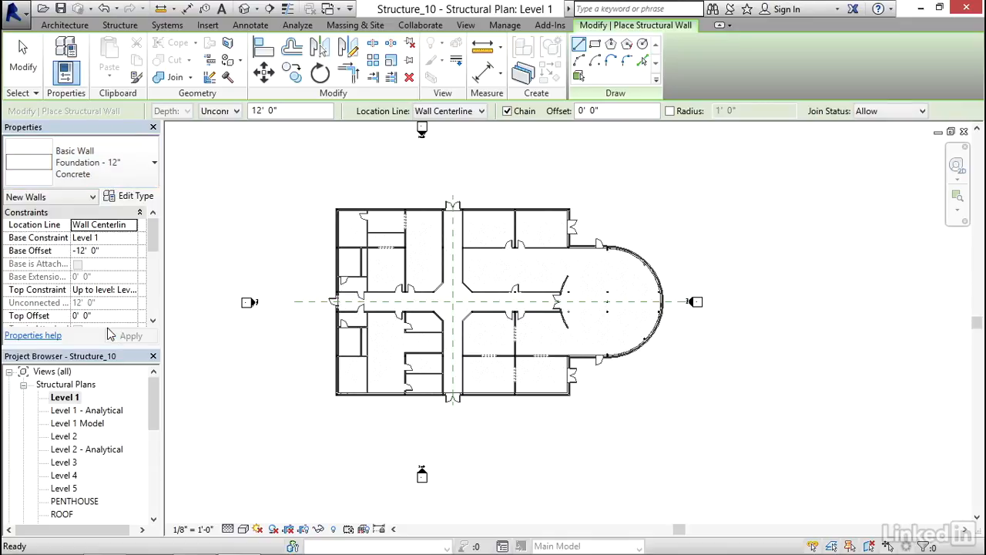
{"action": "mouse_move", "coordinate": [128, 195]}
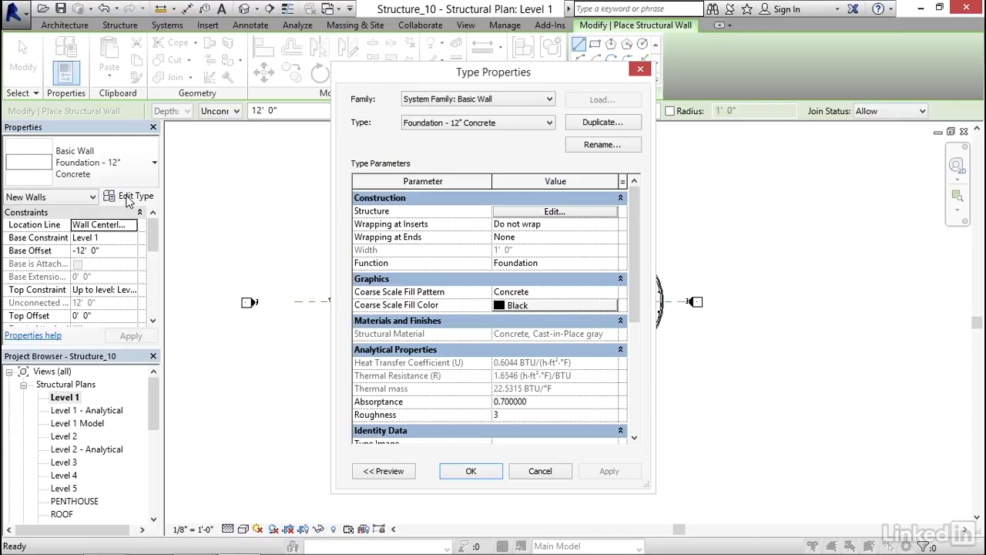
{"action": "mouse_move", "coordinate": [604, 94]}
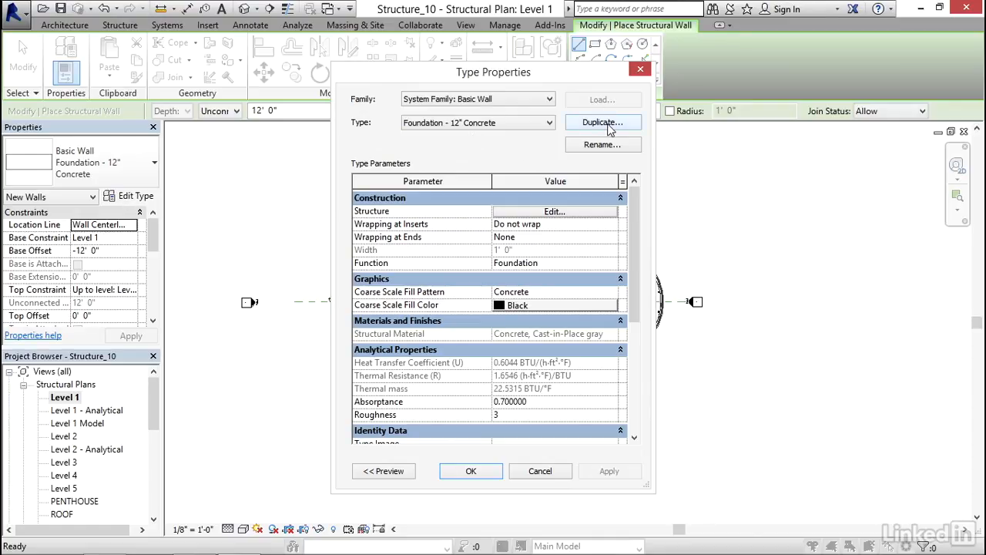
Duplicate the 12" foundation wall type and name the copy Foundation - 1'-6" Concrete
{"action": "left_click", "coordinate": [602, 123]}
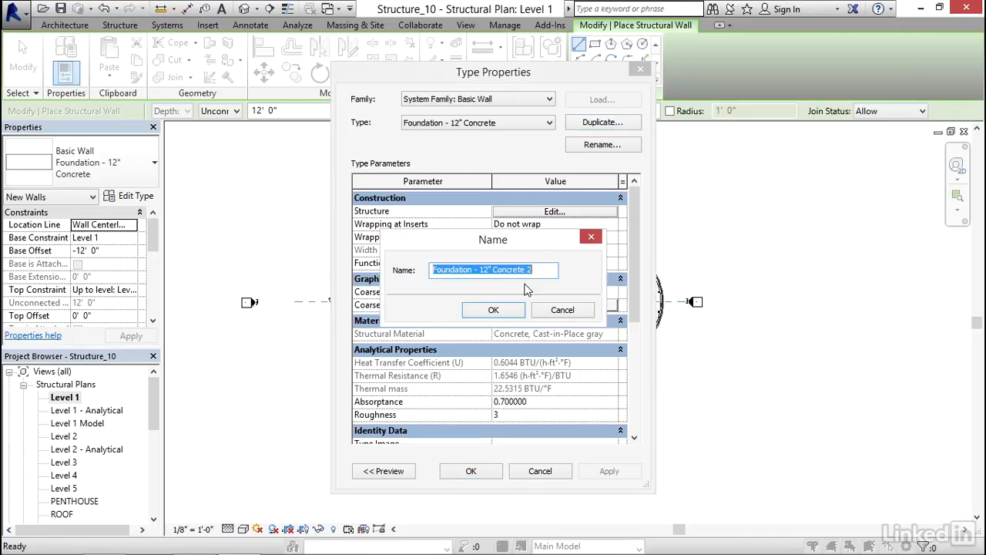
{"action": "left_click", "coordinate": [480, 269]}
{"action": "type", "text": "'-6"}
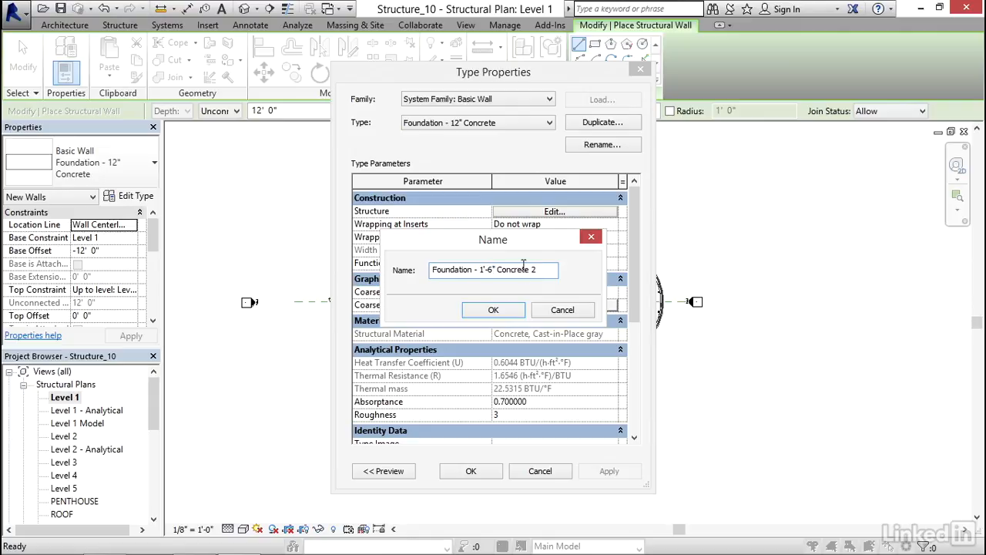
{"action": "key", "text": "BackSpace"}
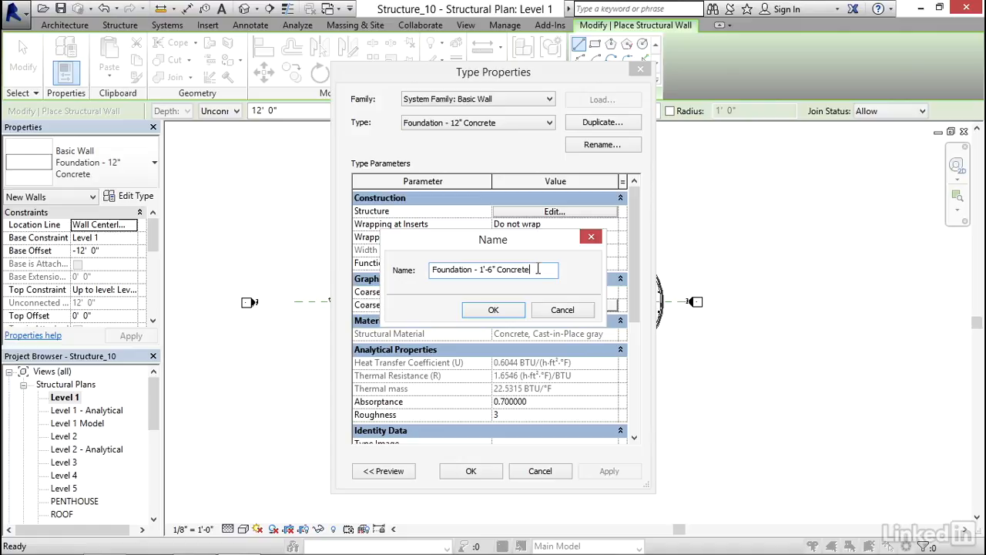
{"action": "left_click", "coordinate": [493, 309]}
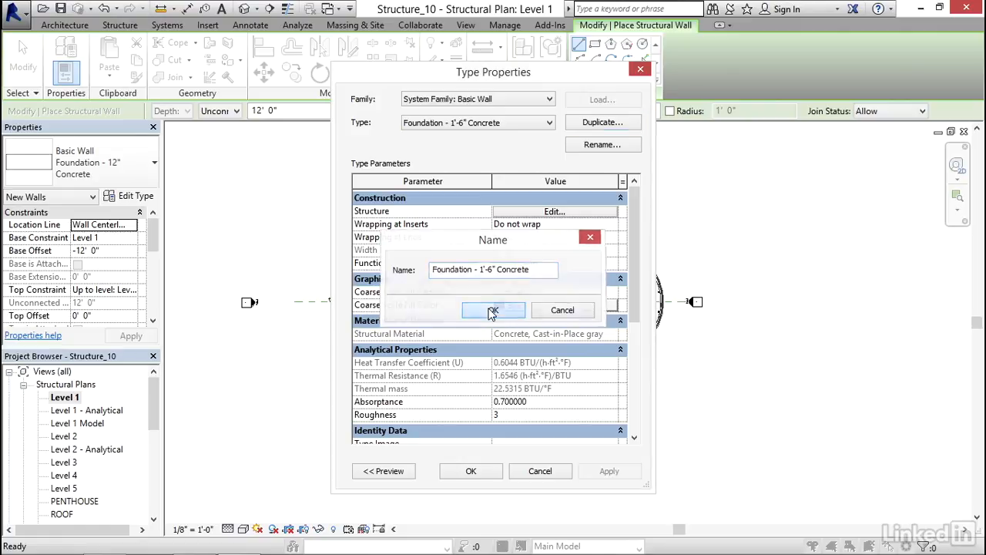
{"action": "left_click", "coordinate": [493, 309]}
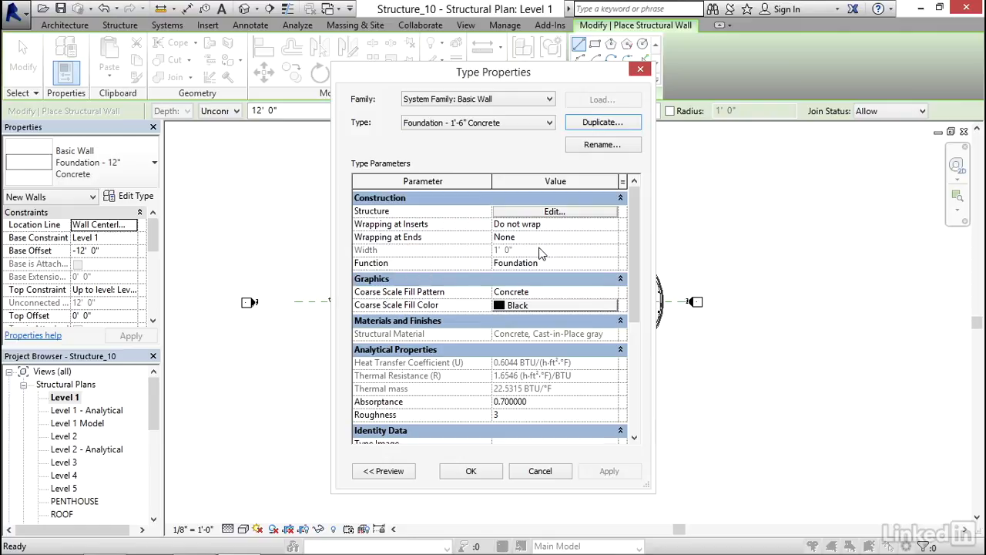
Set the structure layer thickness to 1' 6", preview the assembly, and confirm both dialogs
{"action": "left_click", "coordinate": [554, 211]}
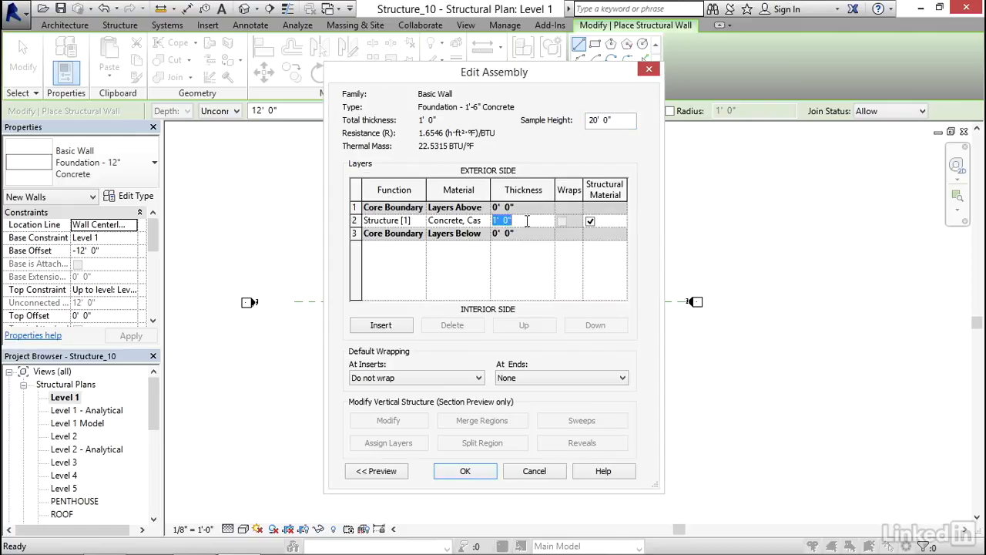
{"action": "type", "text": "1' 6\""}
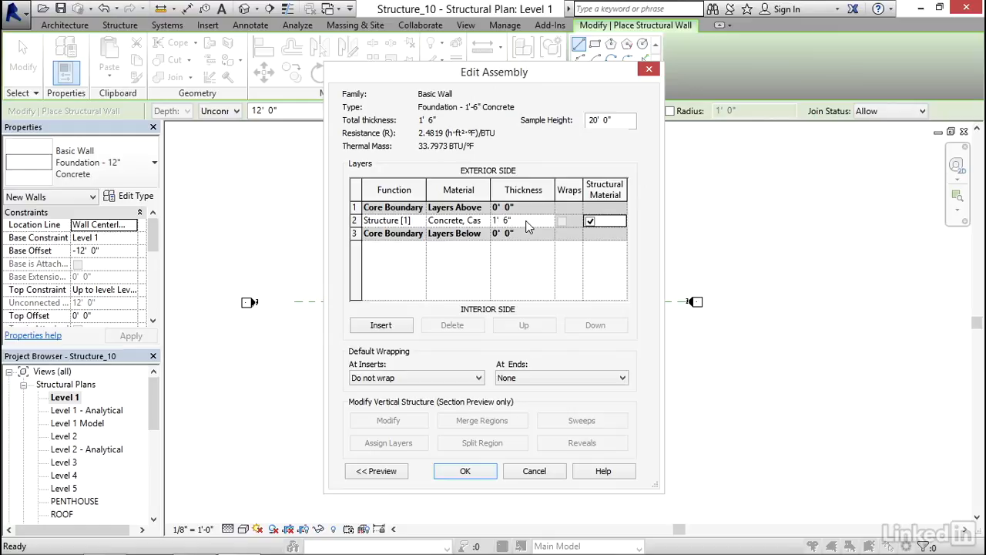
{"action": "mouse_move", "coordinate": [527, 226]}
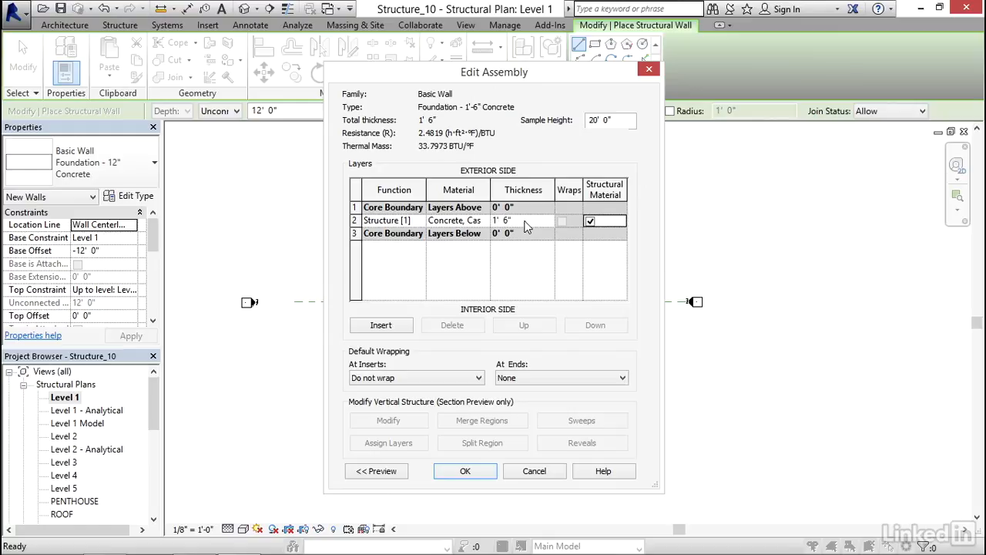
{"action": "left_click", "coordinate": [376, 470]}
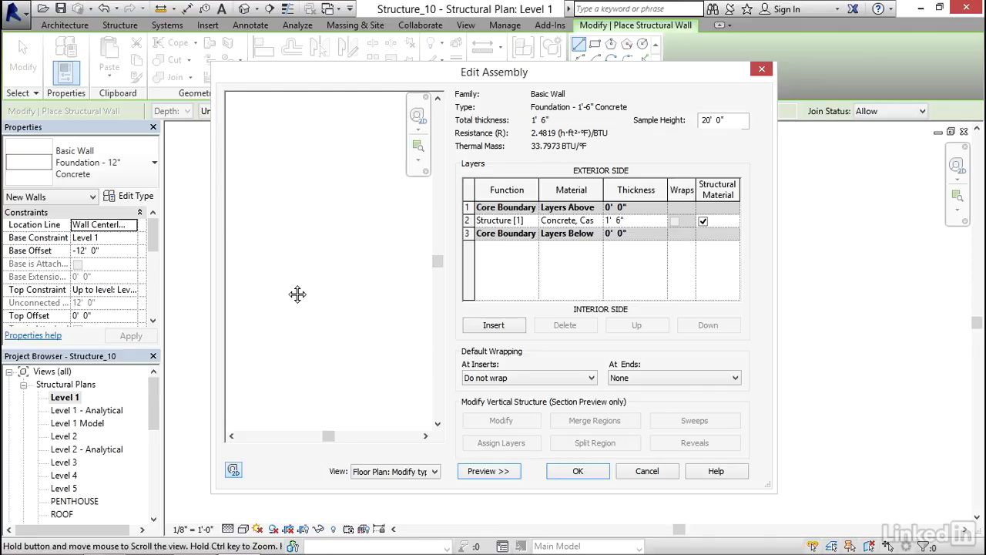
{"action": "mouse_move", "coordinate": [403, 291]}
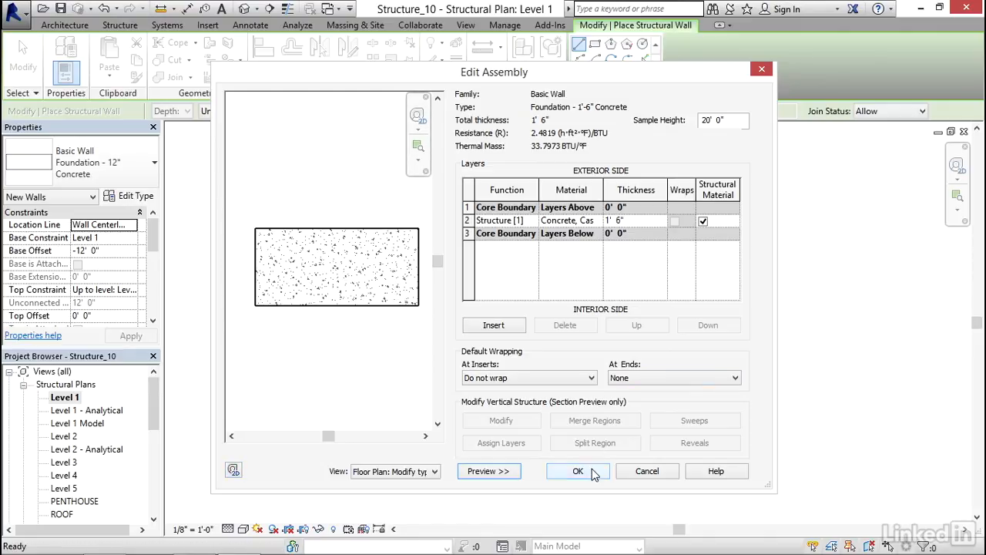
{"action": "left_click", "coordinate": [578, 471]}
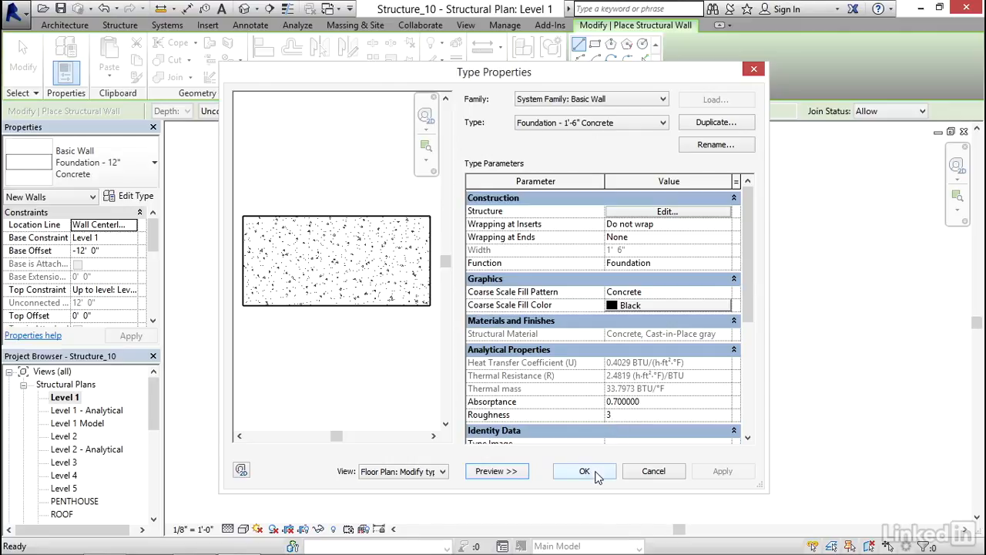
{"action": "left_click", "coordinate": [584, 470]}
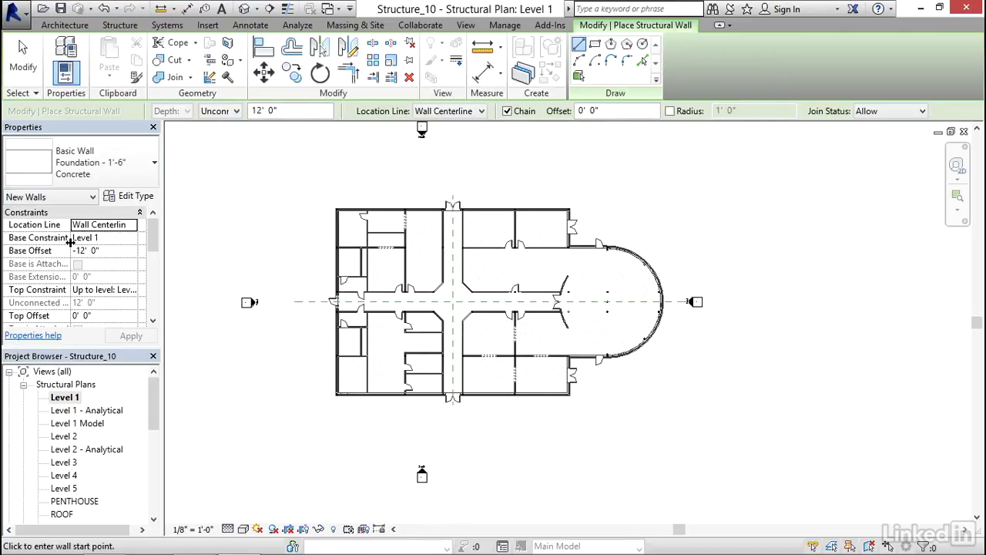
Set the wall Base Constraint to T.O.FOOTING with a 0' 0" base offset and apply
{"action": "left_click", "coordinate": [104, 237]}
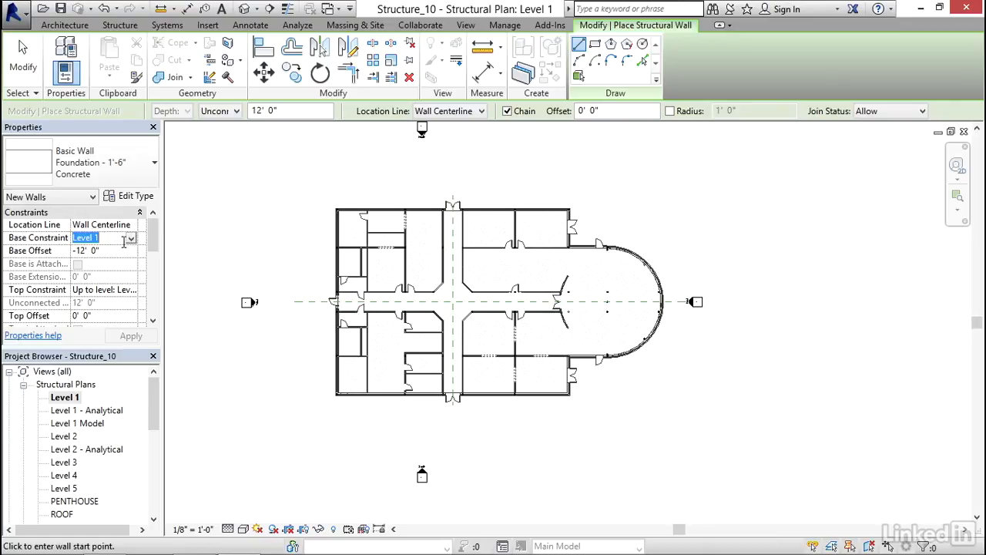
{"action": "left_click", "coordinate": [130, 238]}
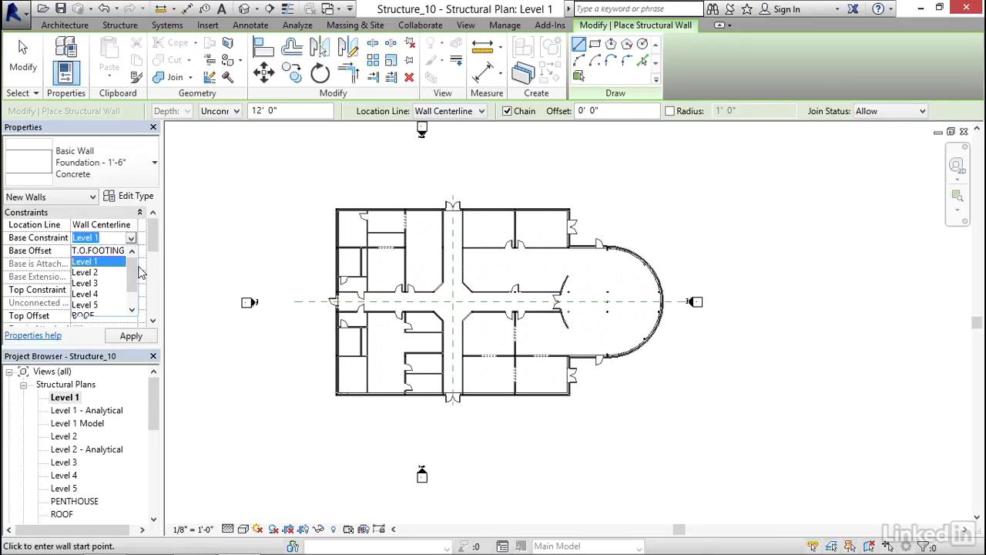
{"action": "left_click", "coordinate": [98, 250]}
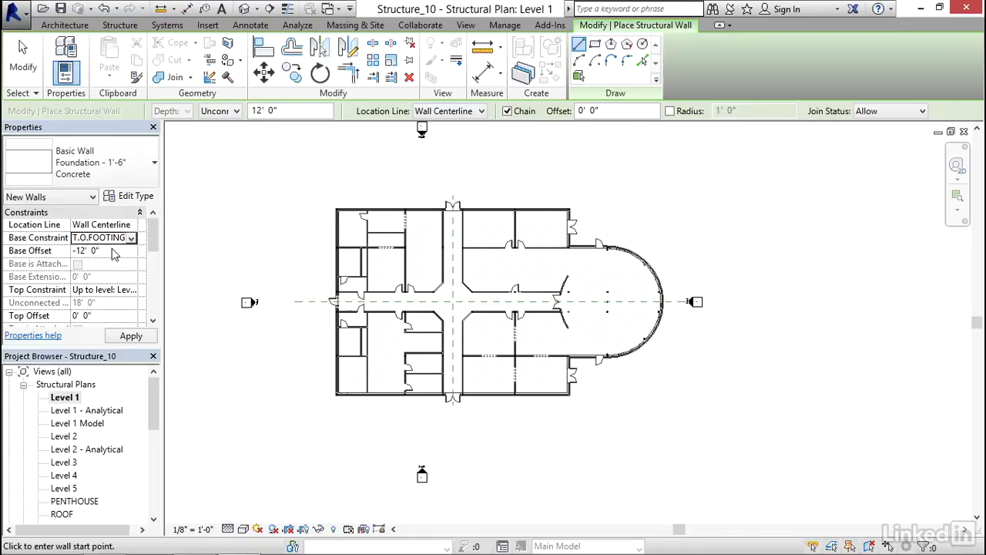
{"action": "left_click", "coordinate": [100, 250]}
{"action": "type", "text": "0"}
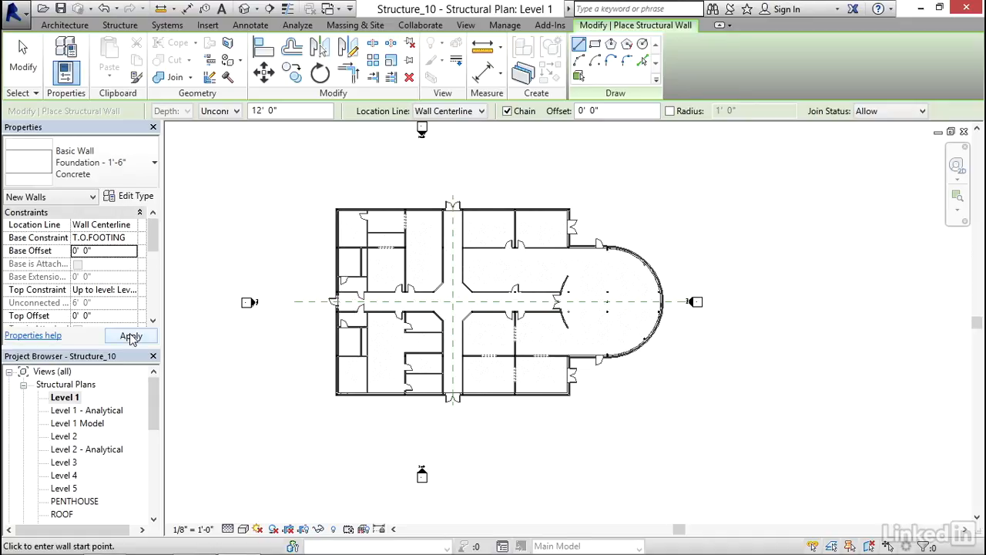
{"action": "left_click", "coordinate": [131, 336]}
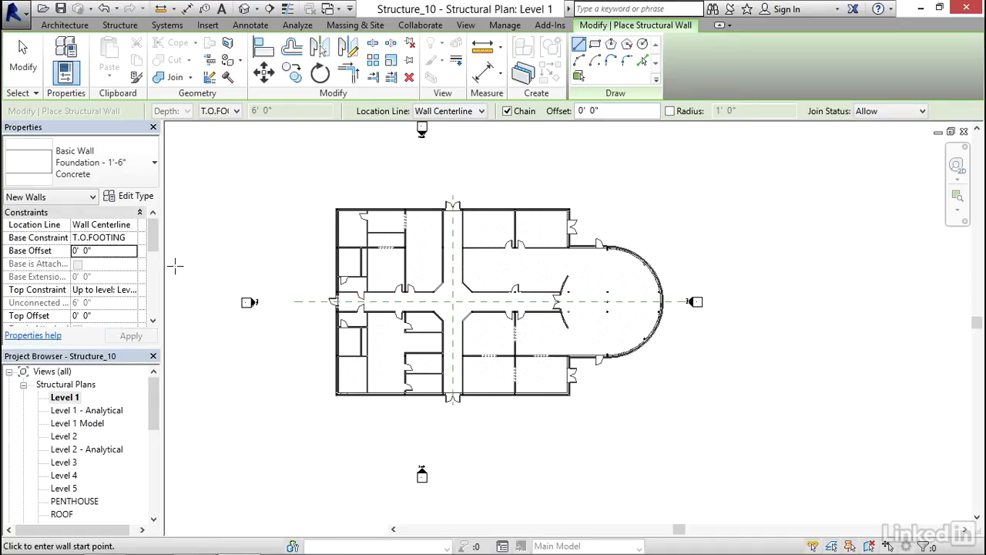
{"action": "mouse_move", "coordinate": [295, 272]}
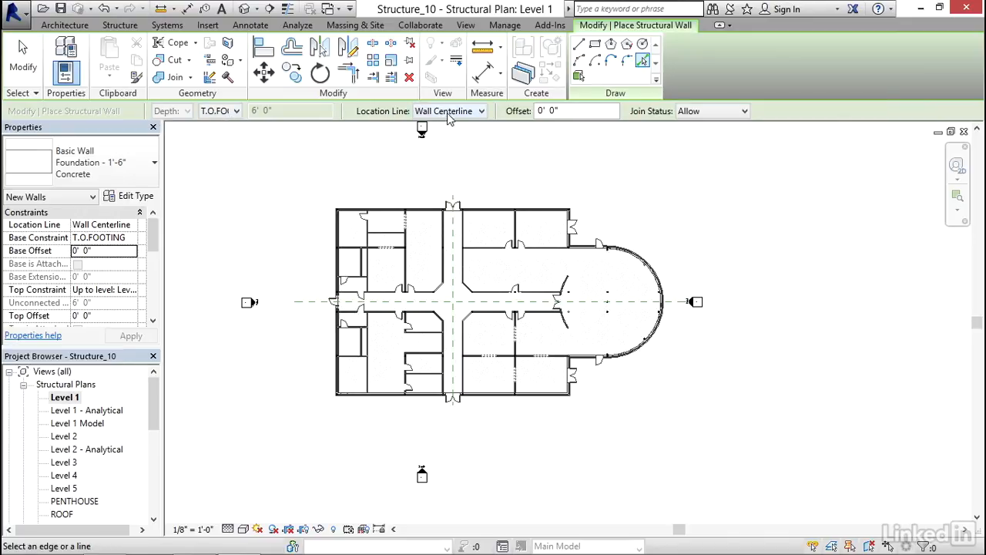
{"action": "mouse_move", "coordinate": [682, 145]}
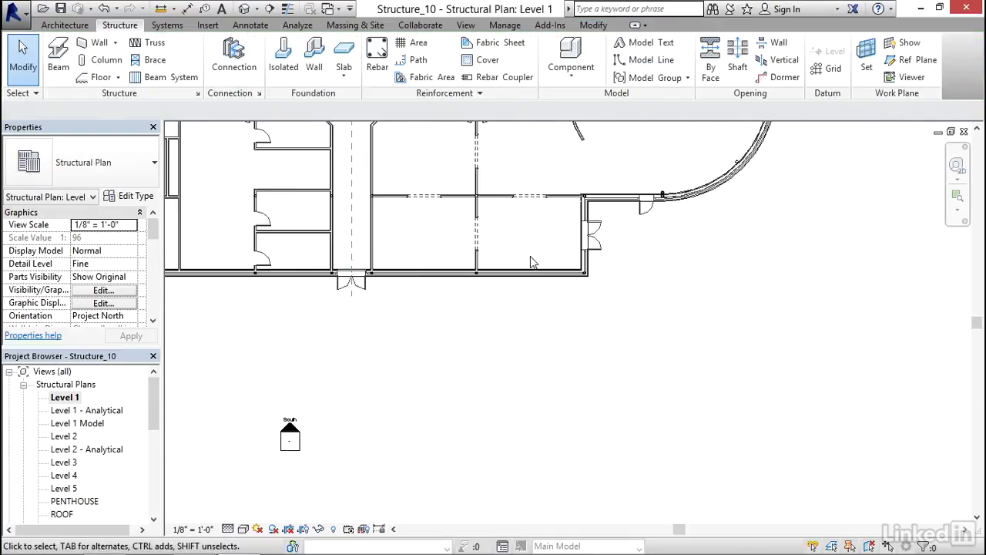
Switch to the default 3D view to see the foundation walls among the columns
{"action": "left_click", "coordinate": [247, 8]}
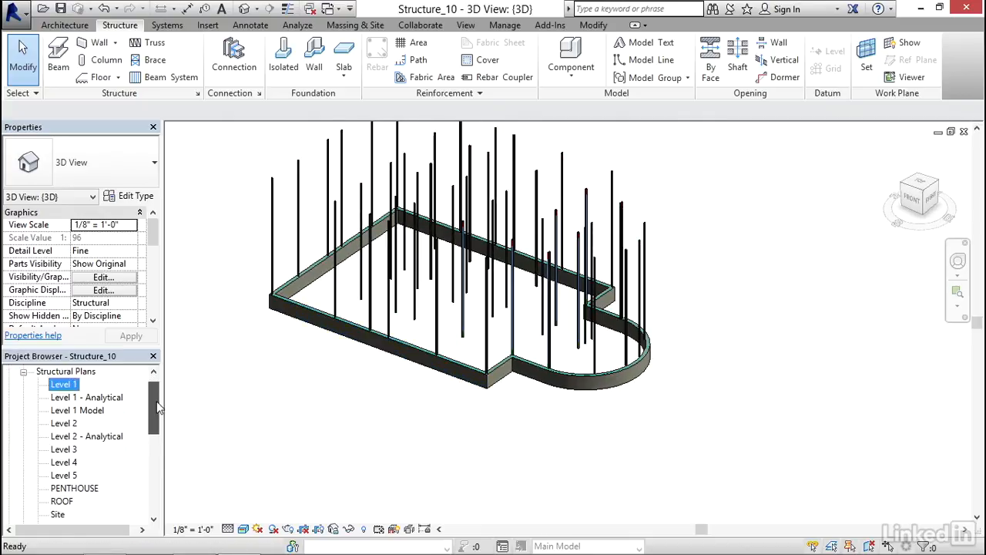
{"action": "scroll", "scroll_direction": "down", "scroll_amount": 3}
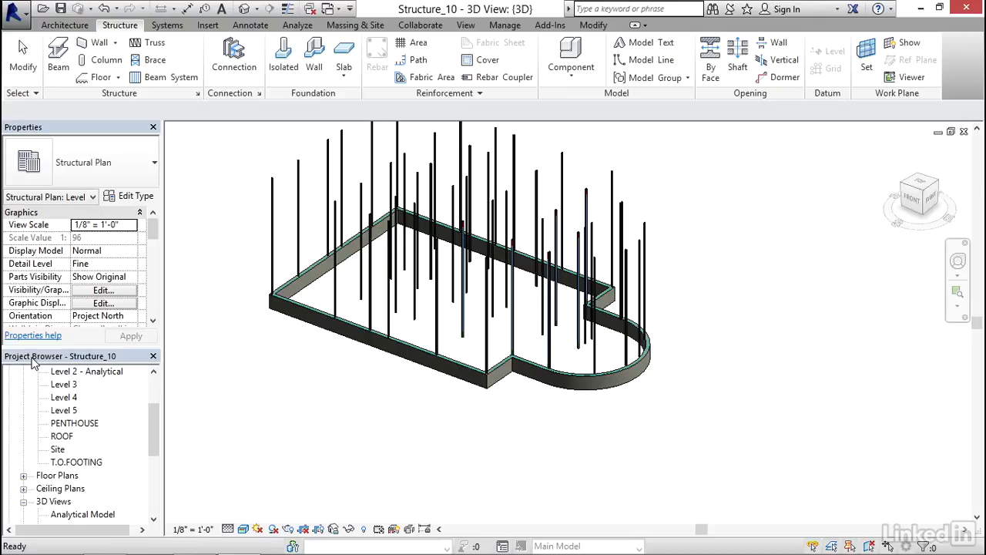
Open the T.O.FOOTING structural plan from the Project Browser to view the foundation walls
{"action": "double_click", "coordinate": [77, 462]}
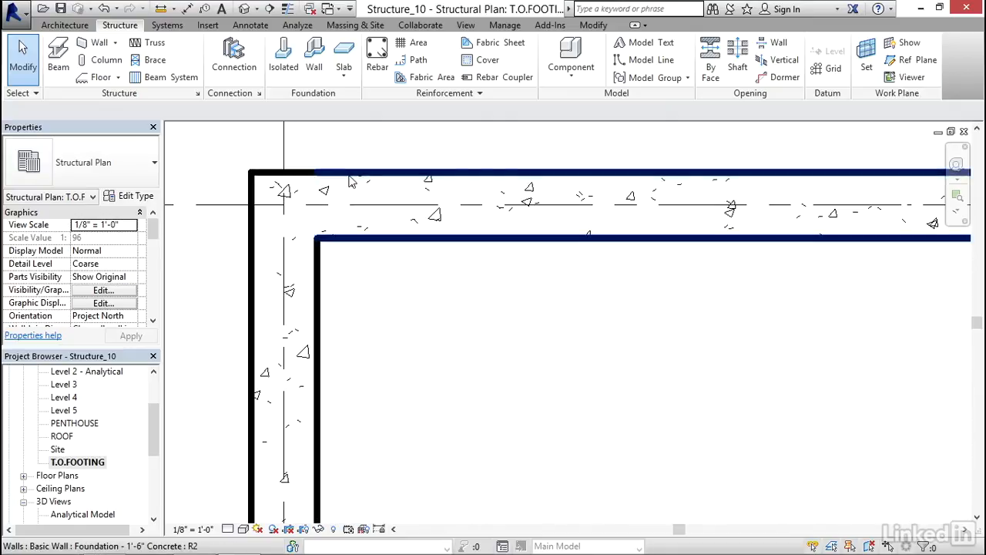
{"action": "left_click", "coordinate": [443, 226]}
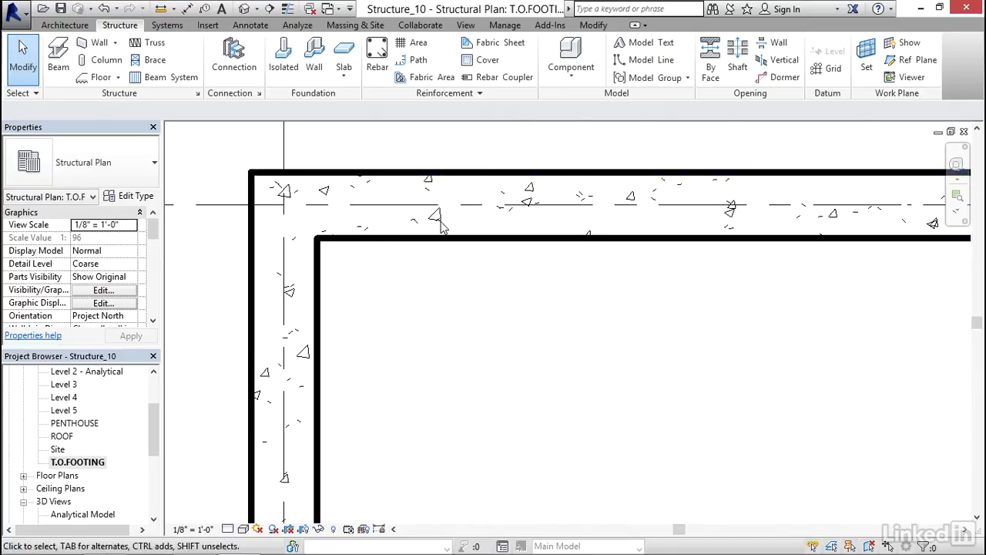